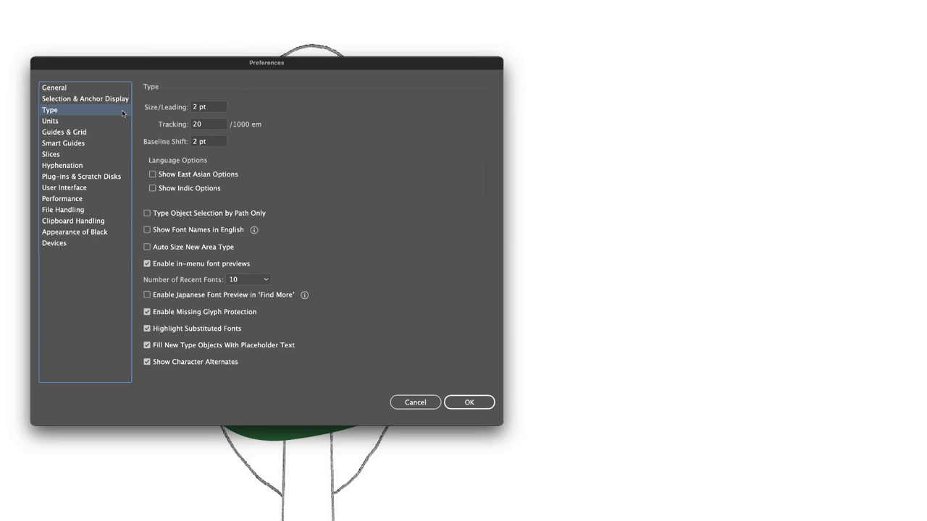
Set the Type preferences Size/Leading increment to 1 pt and select the Baseline Shift field.
left_click(209, 106)
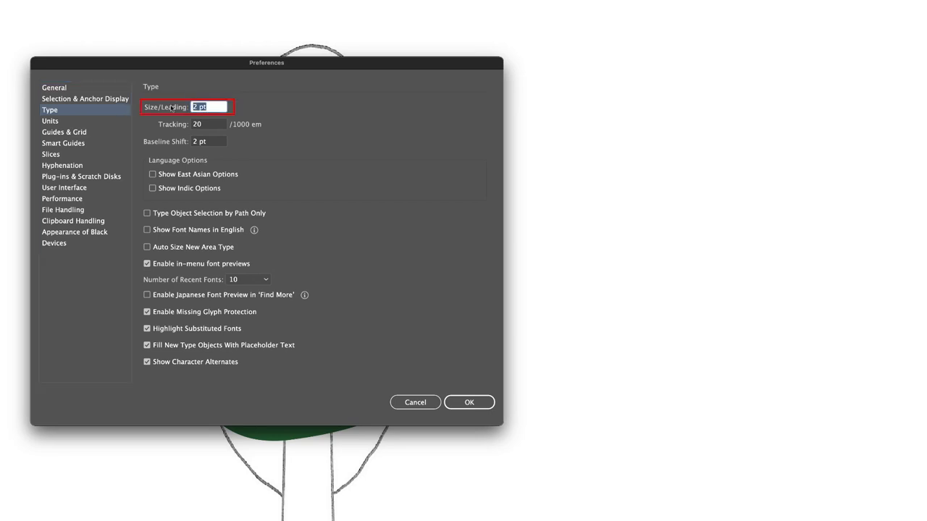
type("1")
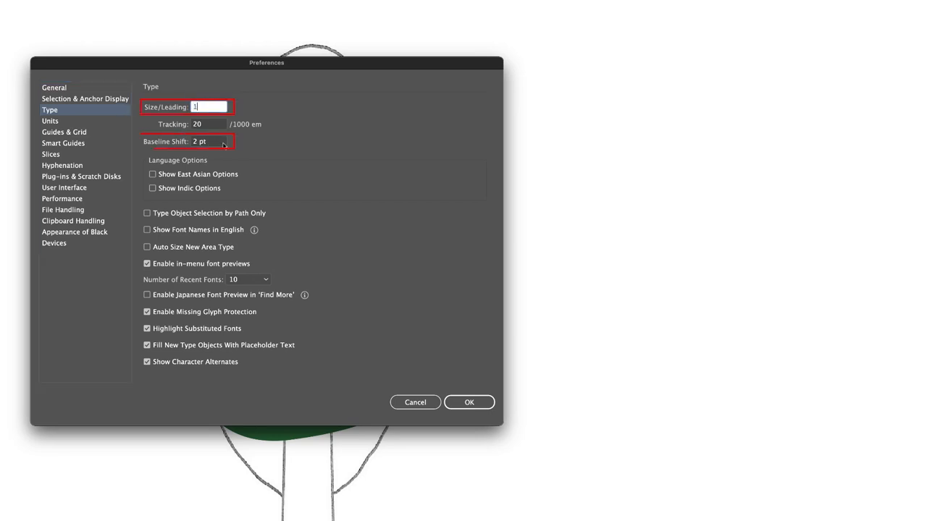
left_click(210, 141)
type("1")
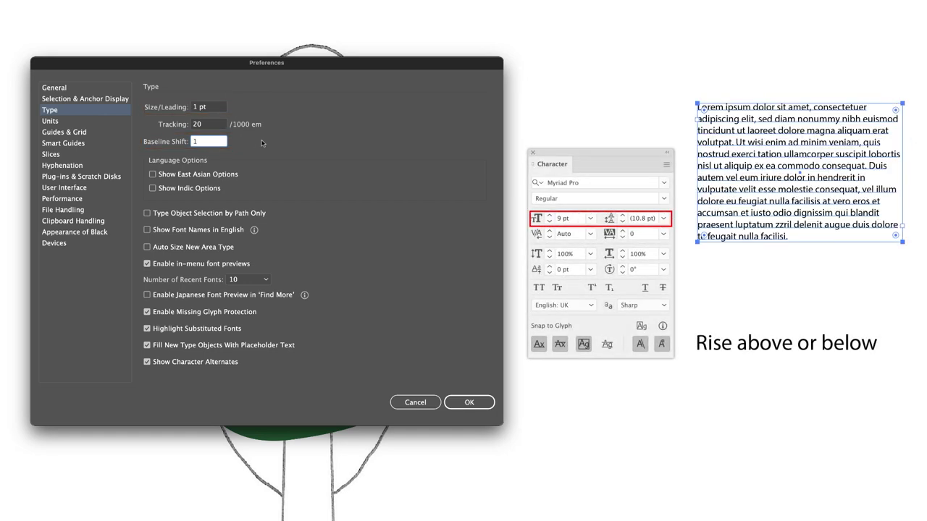
Select 'above' in 'Rise above or below' and raise its baseline shift to 3 pt.
left_click(552, 215)
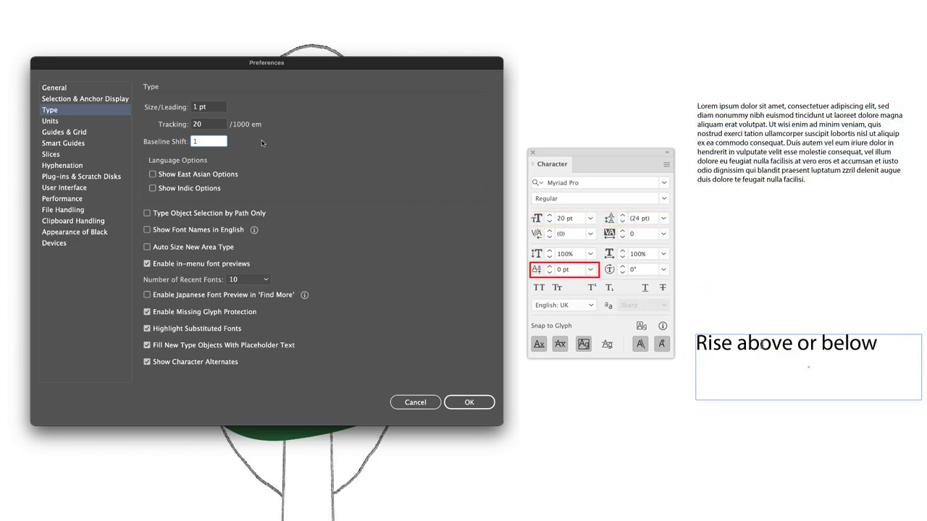
double_click(765, 343)
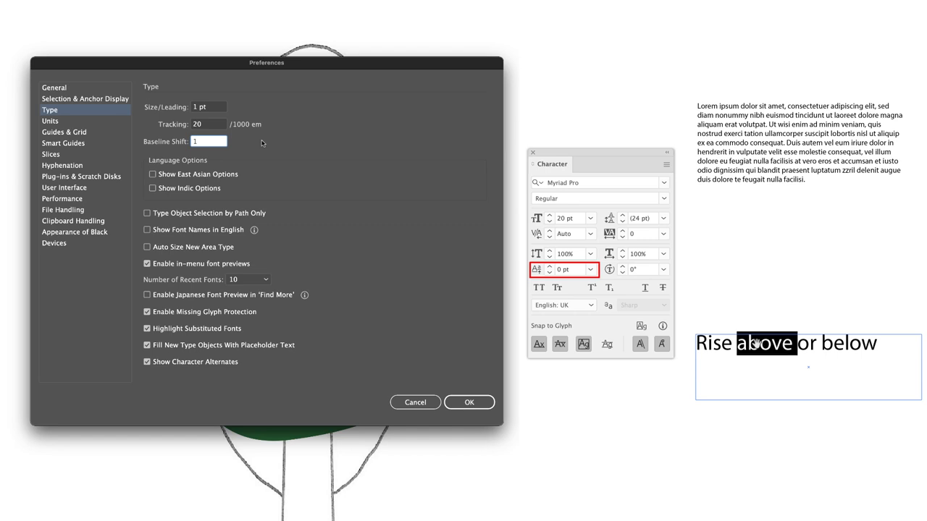
left_click(550, 269)
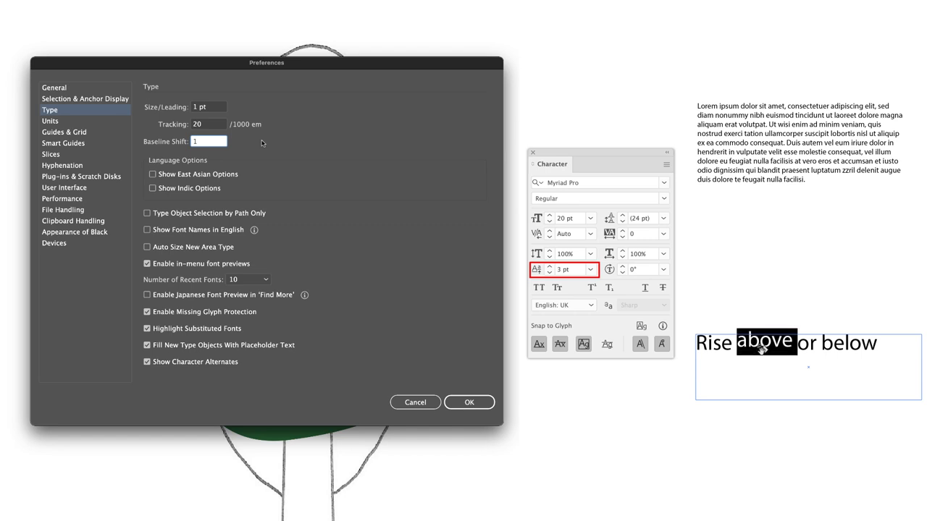